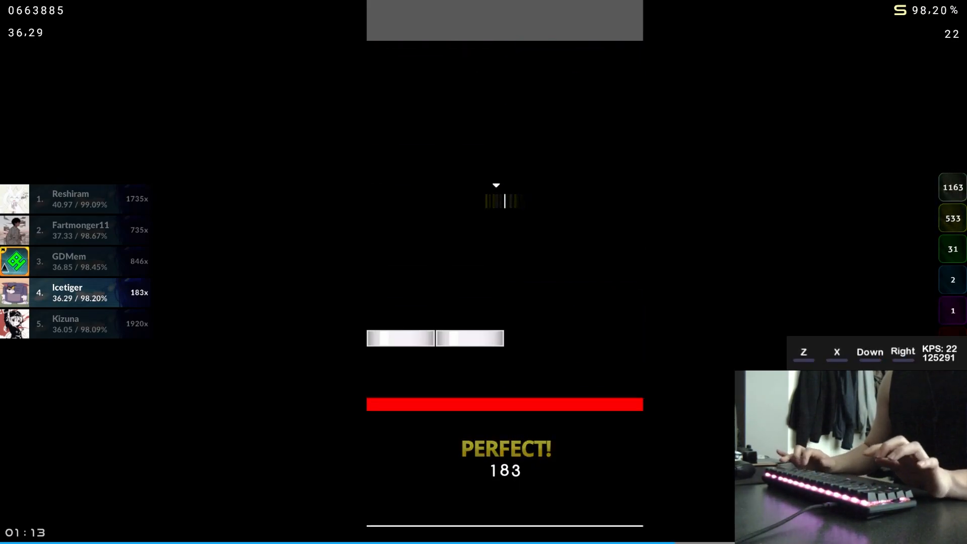
Hit the X-lane note on beat, pushing the combo toward 203 at 98.22% accuracy
key(x)
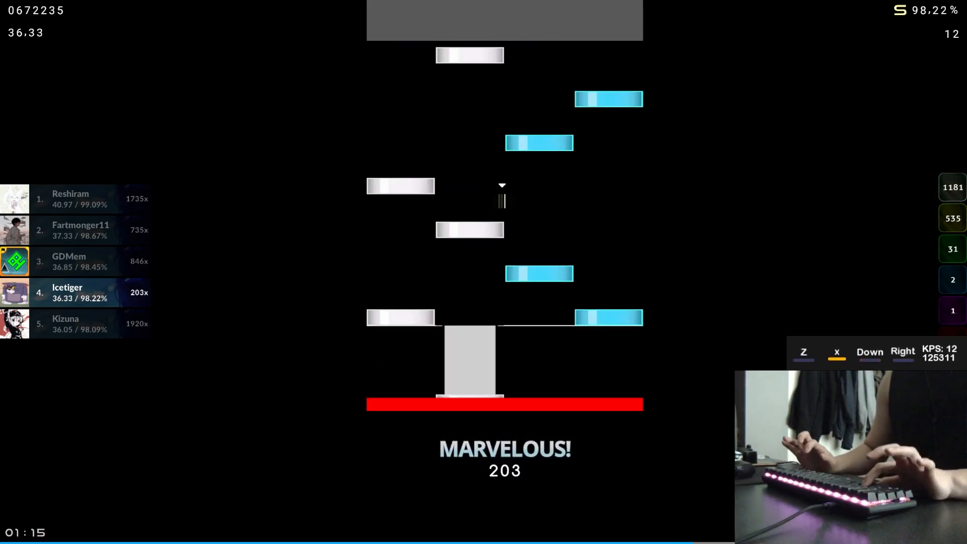